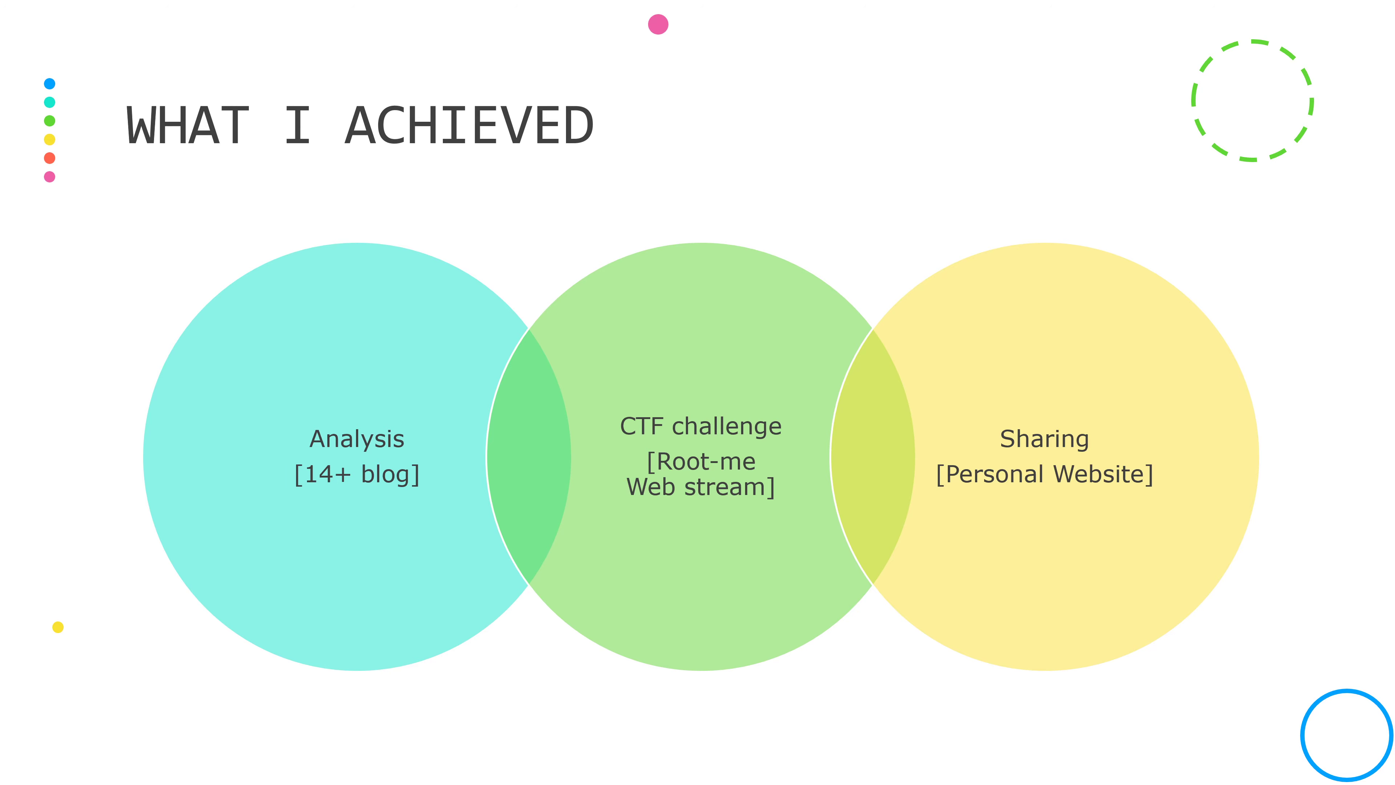
- Advance the slideshow to the Share My Experience slide with the VPN tutorial blog
{"action": "key", "text": "Right"}
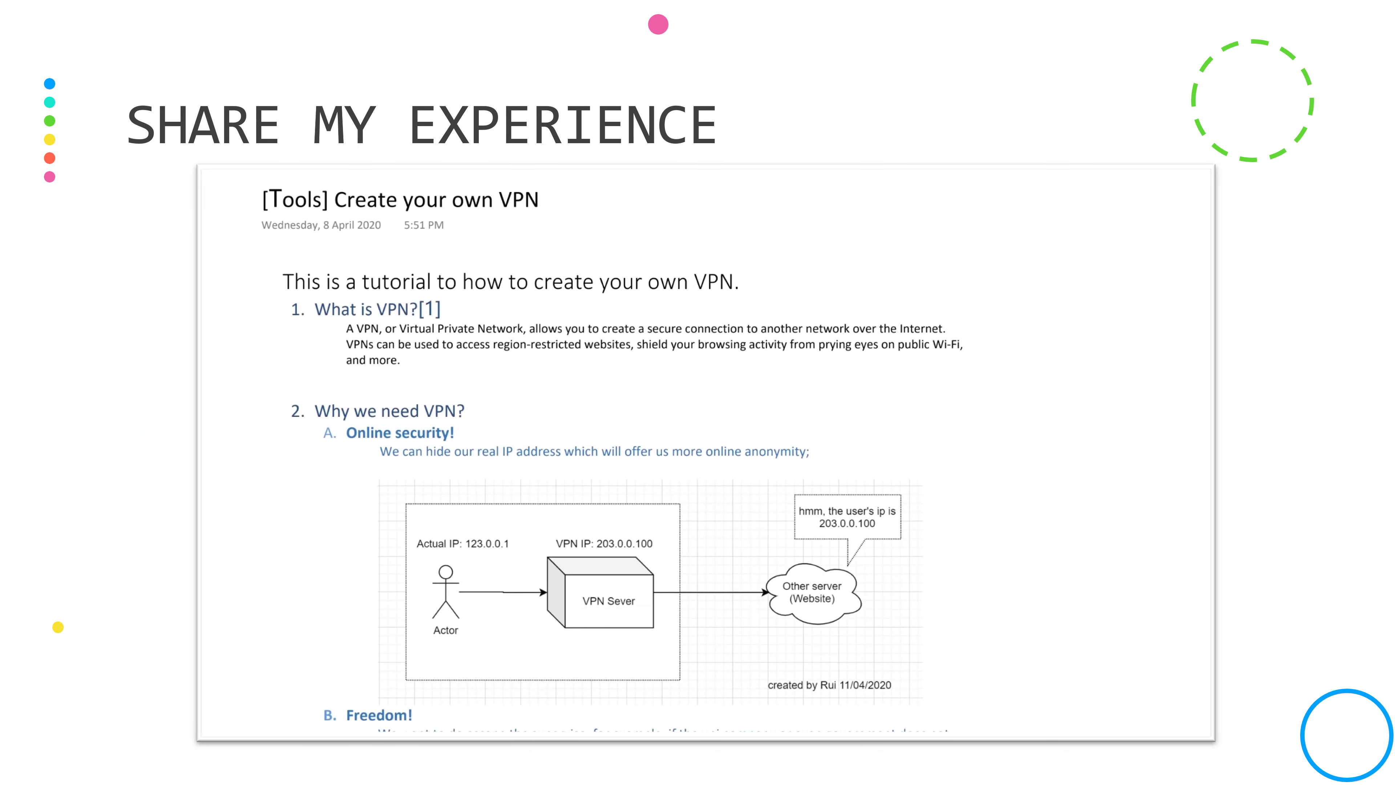
- Scroll the embedded blog past the network-speed diagrams to the Step1 Linode and Vultr VPS provider sections
{"action": "scroll", "scroll_direction": "down", "scroll_amount": 3}
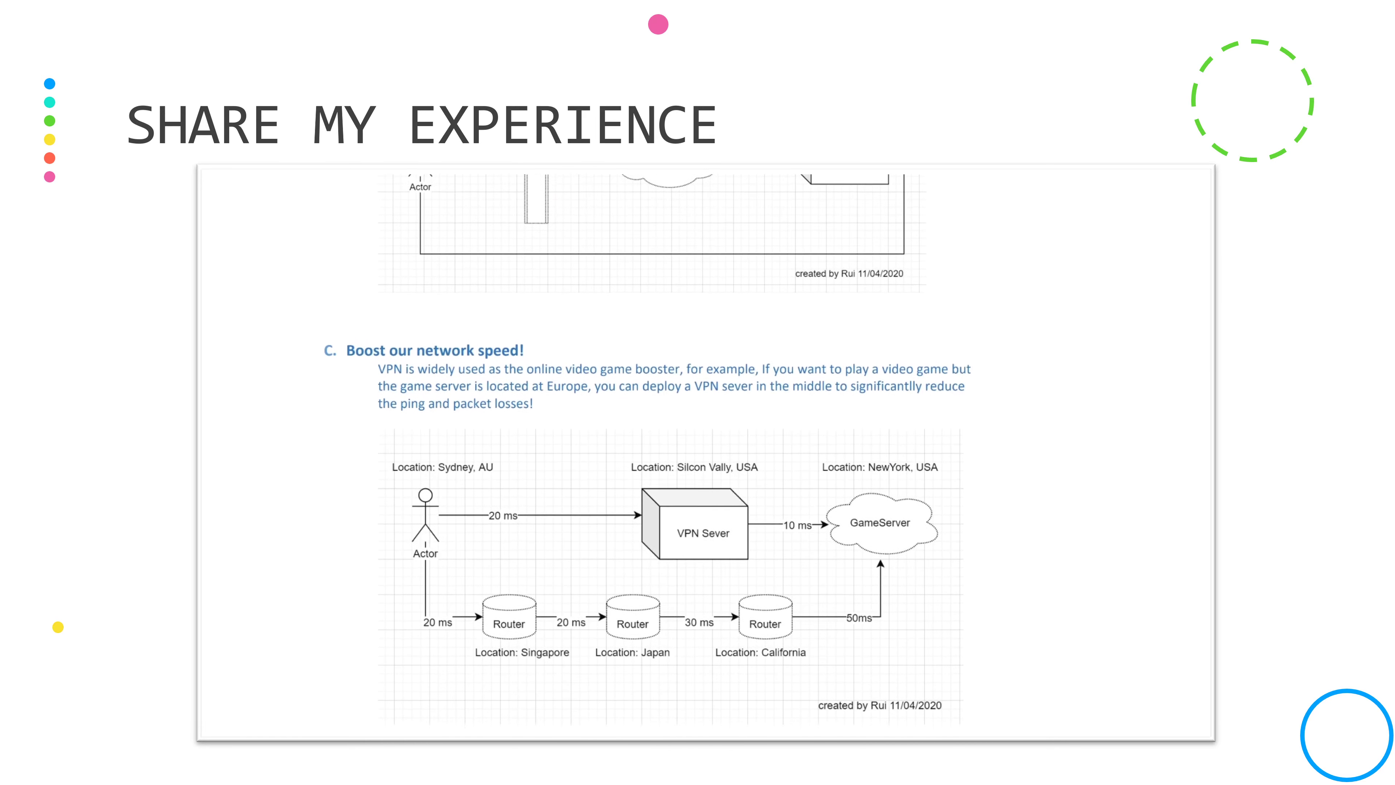
{"action": "scroll", "scroll_direction": "down", "scroll_amount": 3}
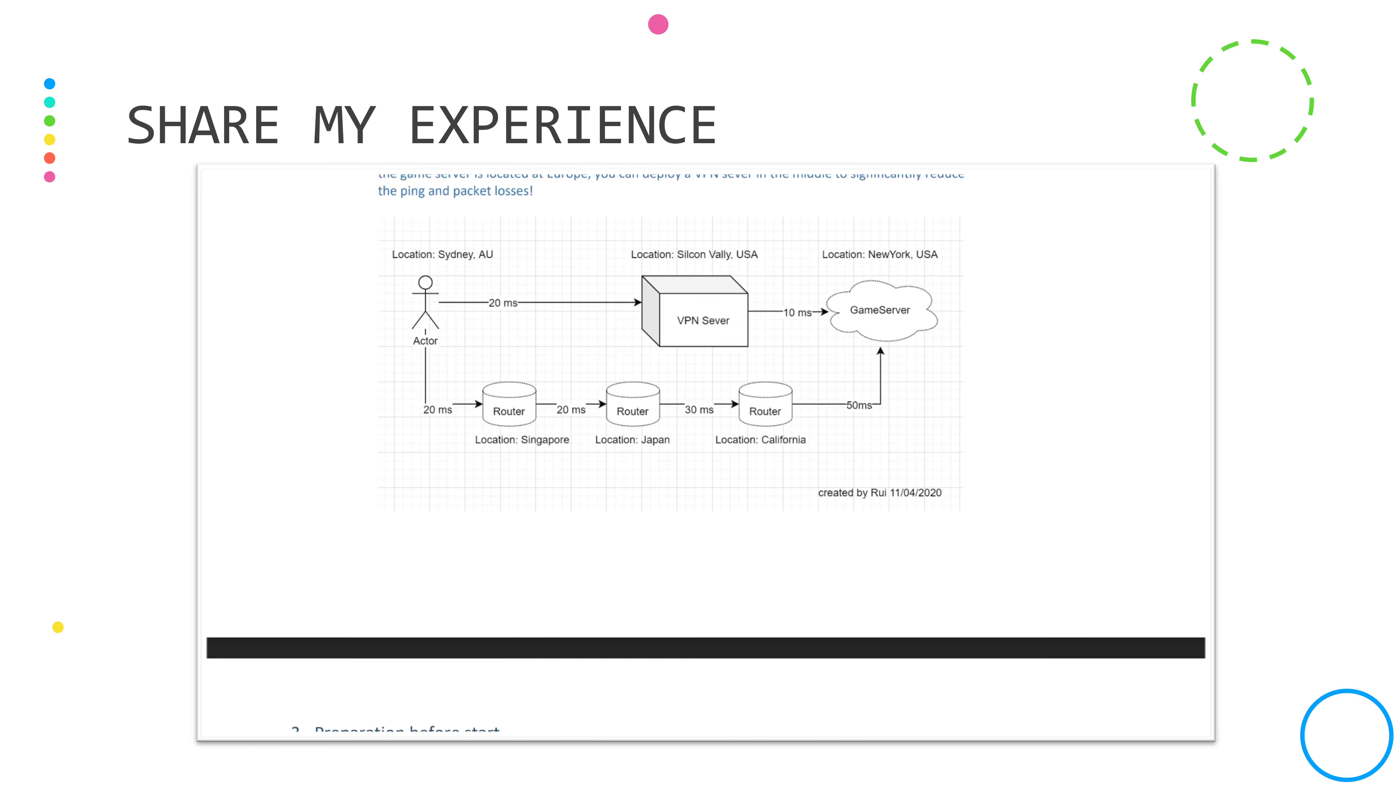
{"action": "scroll", "scroll_direction": "down", "scroll_amount": 3}
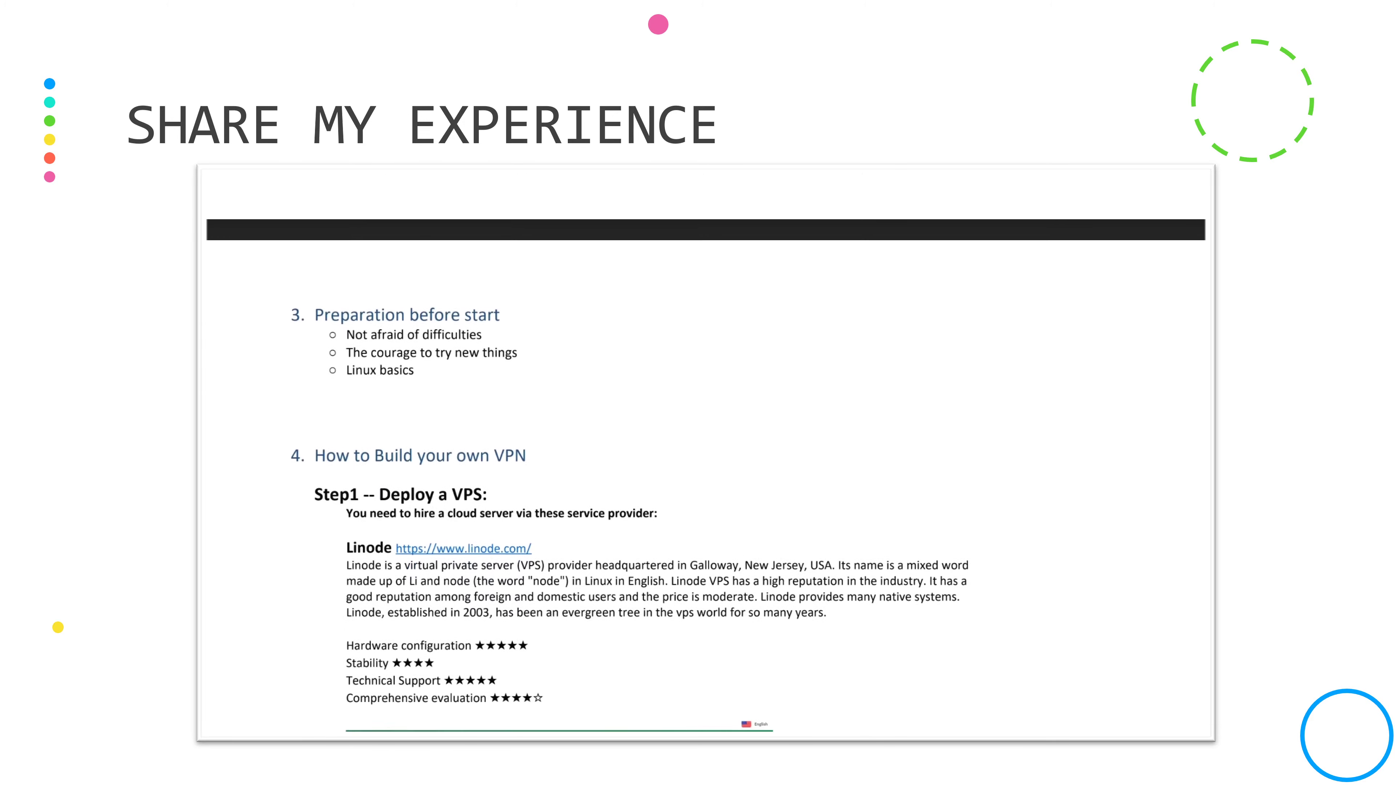
{"action": "scroll", "scroll_direction": "down", "scroll_amount": 3}
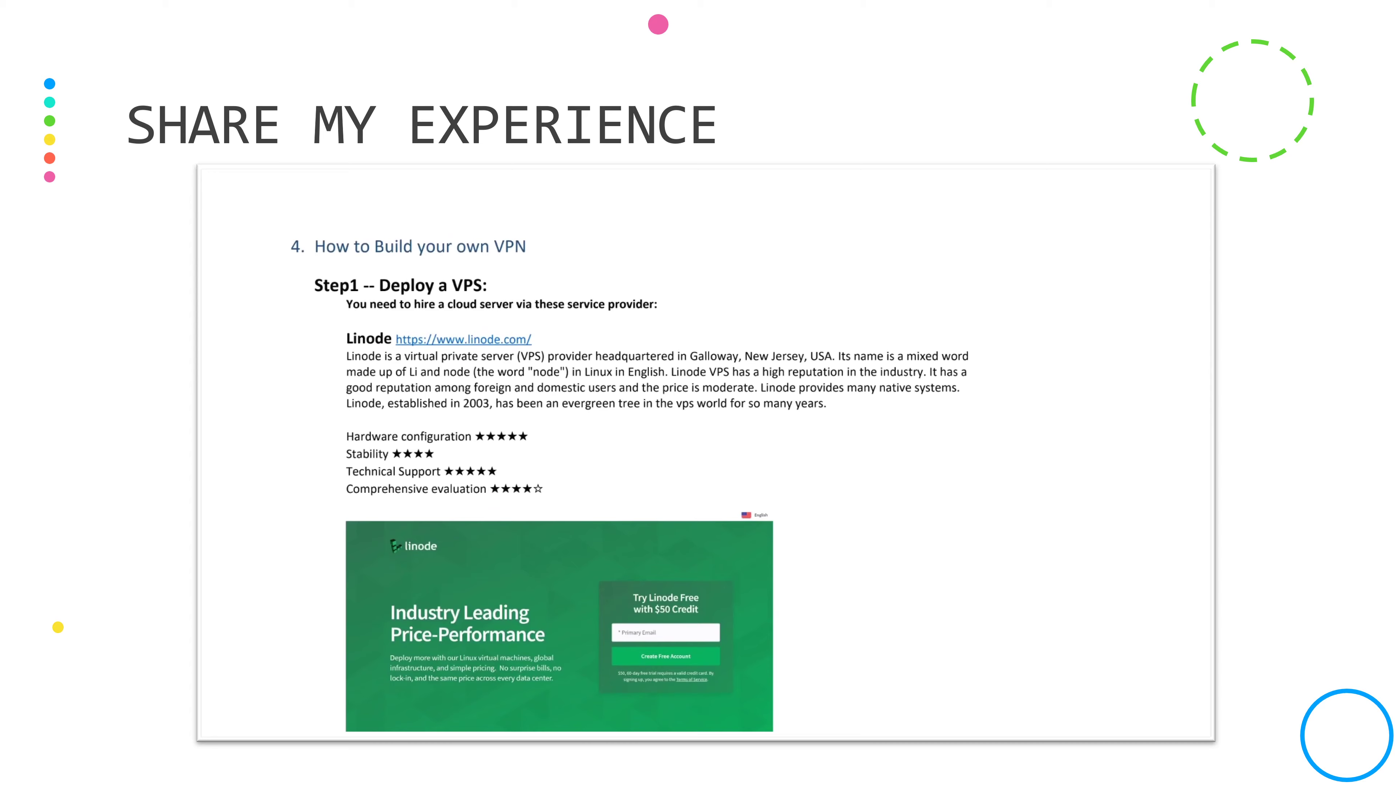
{"action": "scroll", "scroll_direction": "down", "scroll_amount": 3}
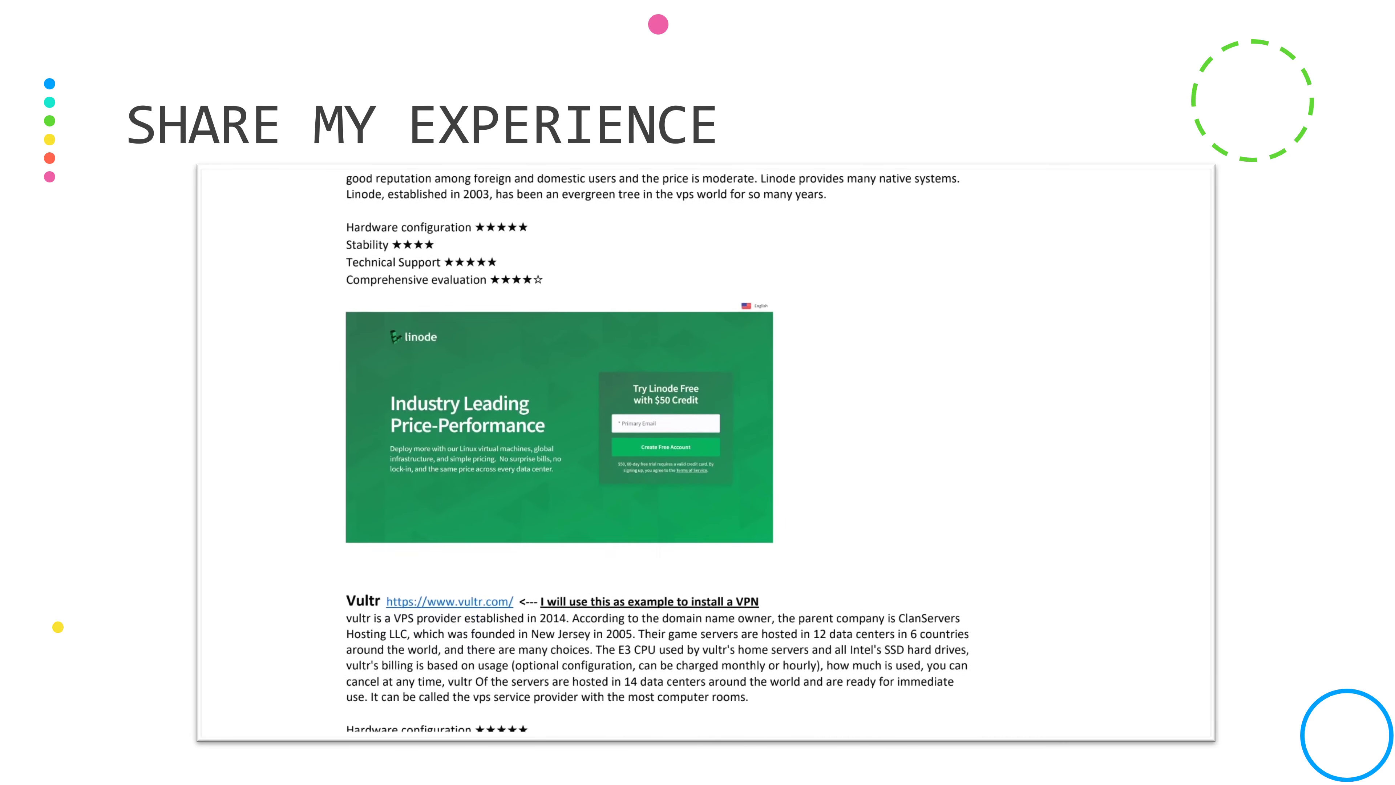